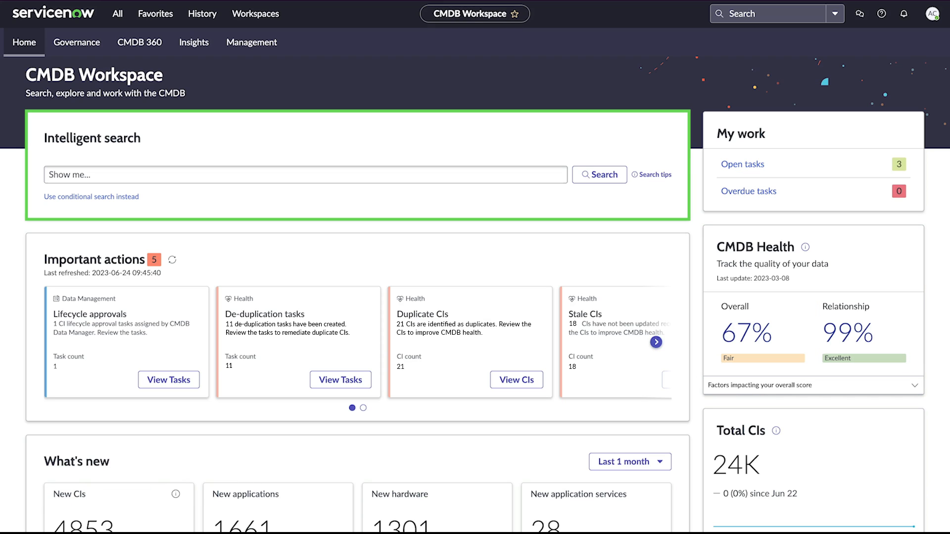
Step: Run intelligent search 'find application services depending on windows servers', view results, then return Home
type("find application services depending on windows servers")
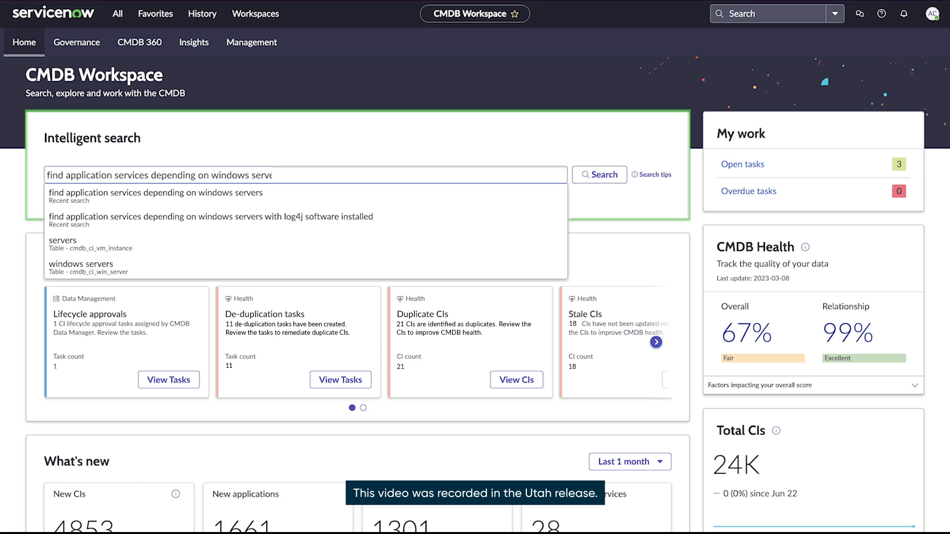
left_click(600, 174)
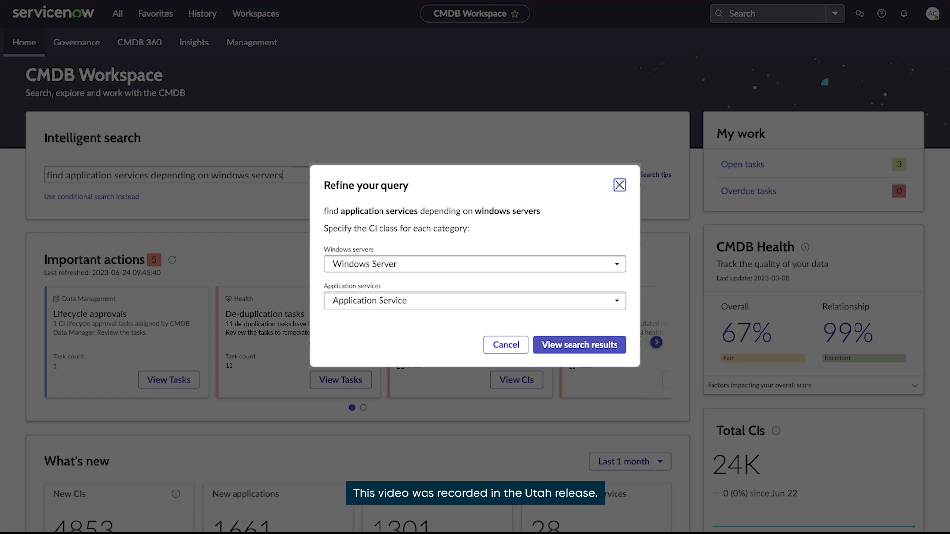
left_click(580, 344)
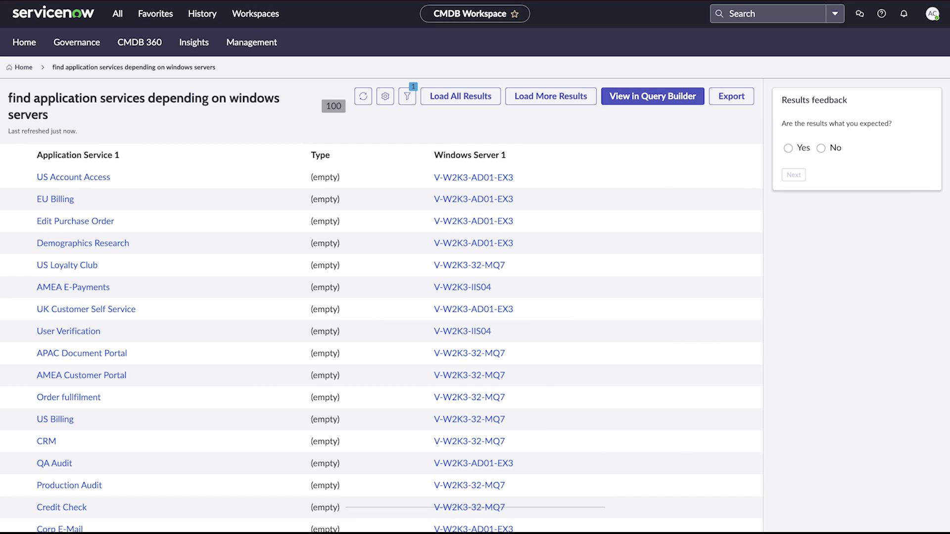
left_click(24, 43)
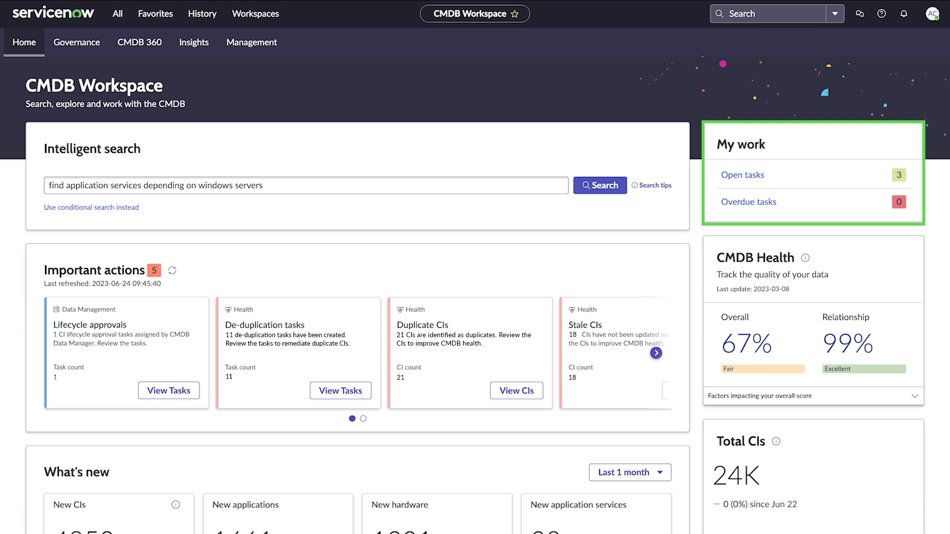
Step: Expand the health score factors and bring the CI overview chart into view
left_click(742, 174)
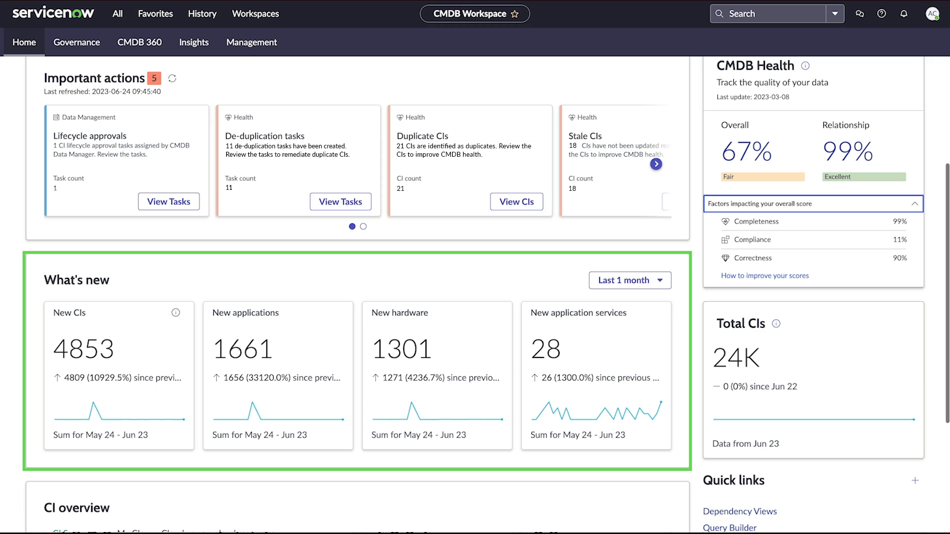
scroll("down", 3)
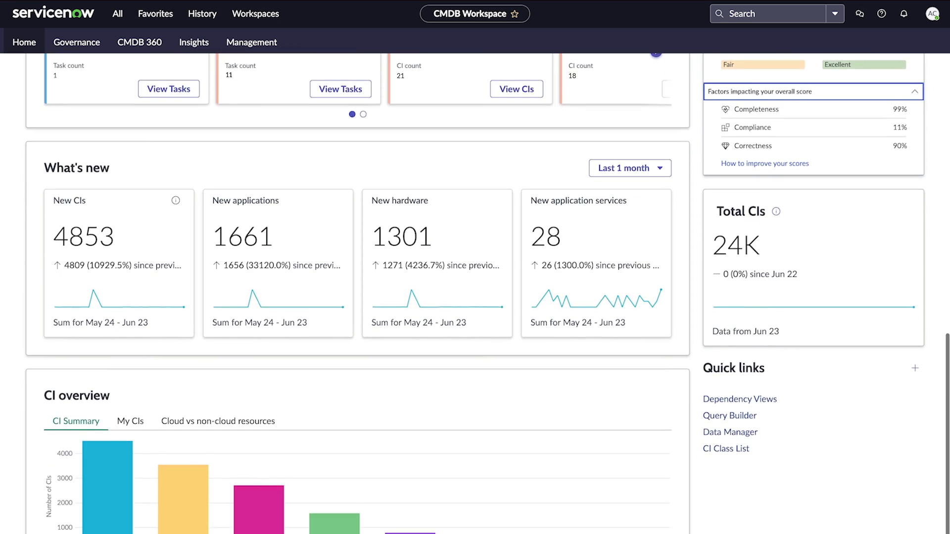
scroll("down", 3)
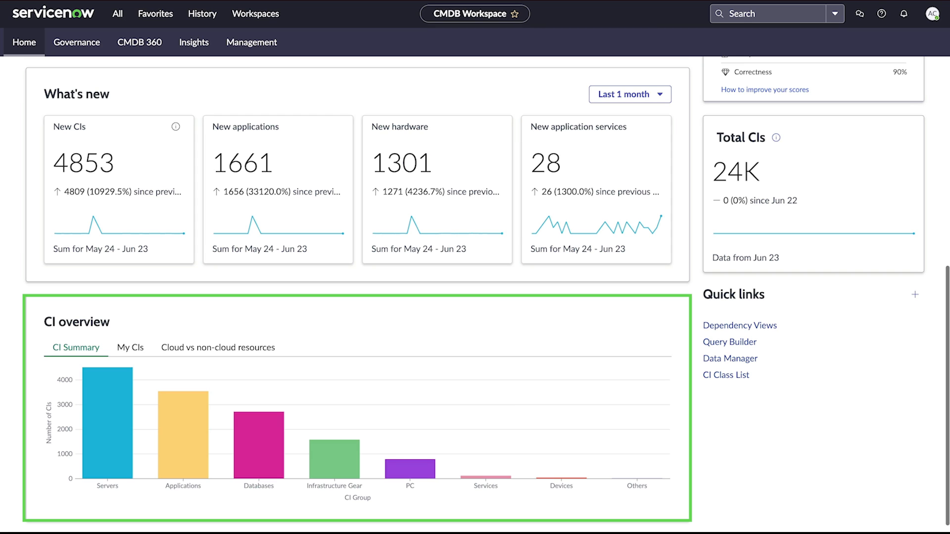
mouse_move(272, 356)
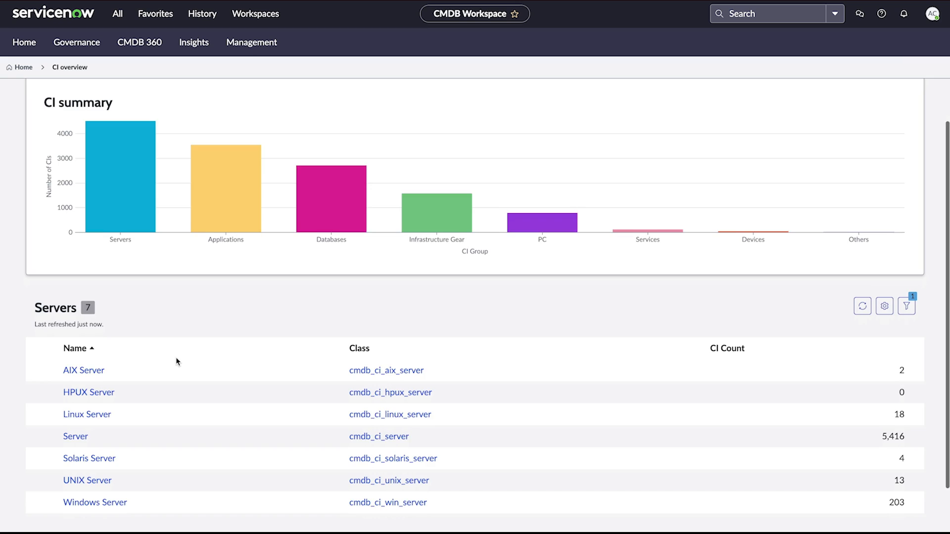
Step: Switch to the Governance view listing open attestation tasks and assignment groups
scroll("down", 3)
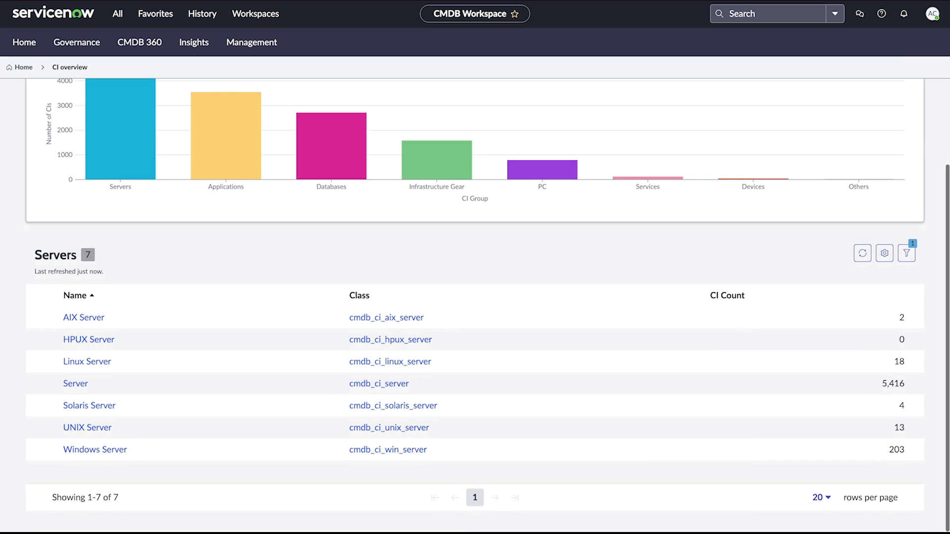
left_click(76, 41)
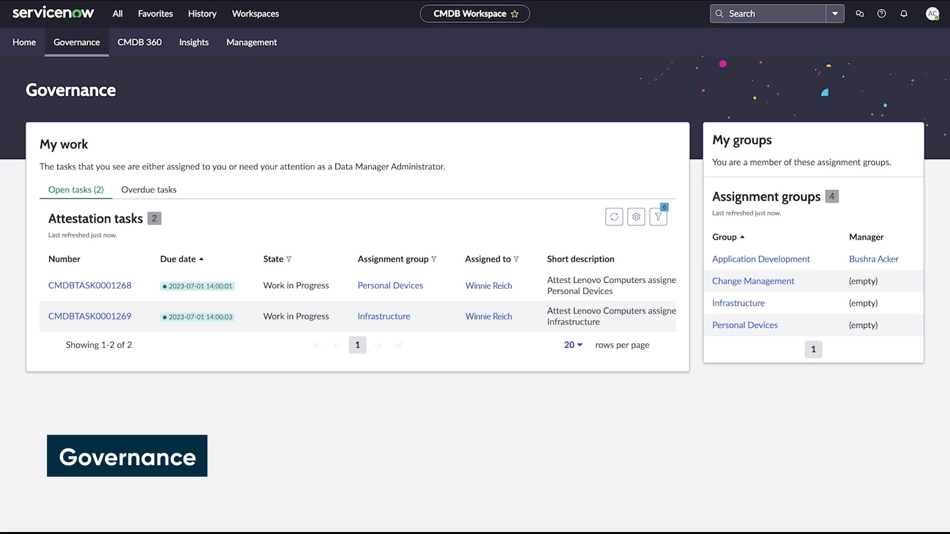
Step: Switch to the CMDB 360 view with potential issues and discovery sources
left_click(140, 42)
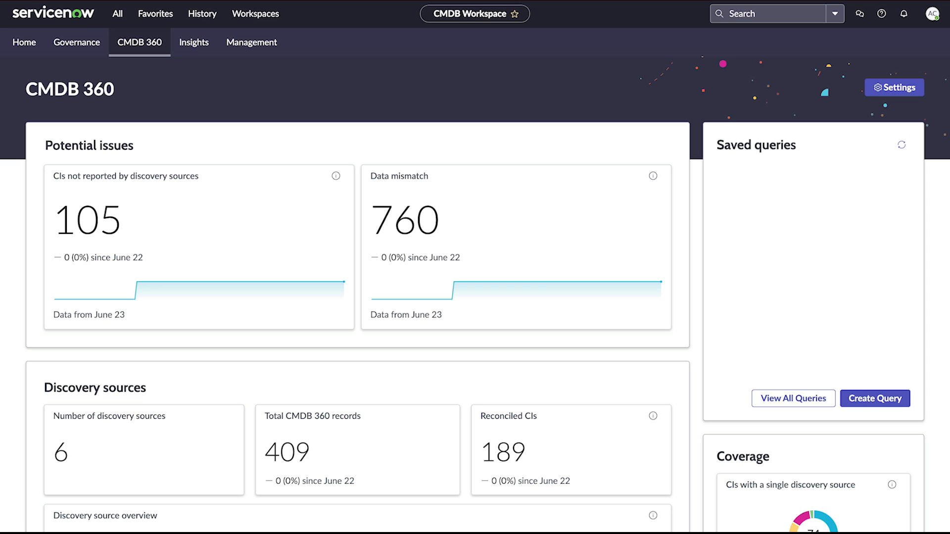
Step: From Insights, show the CMDB feature adoption dashboard with IRE processing and ingestion adoption
scroll("down", 3)
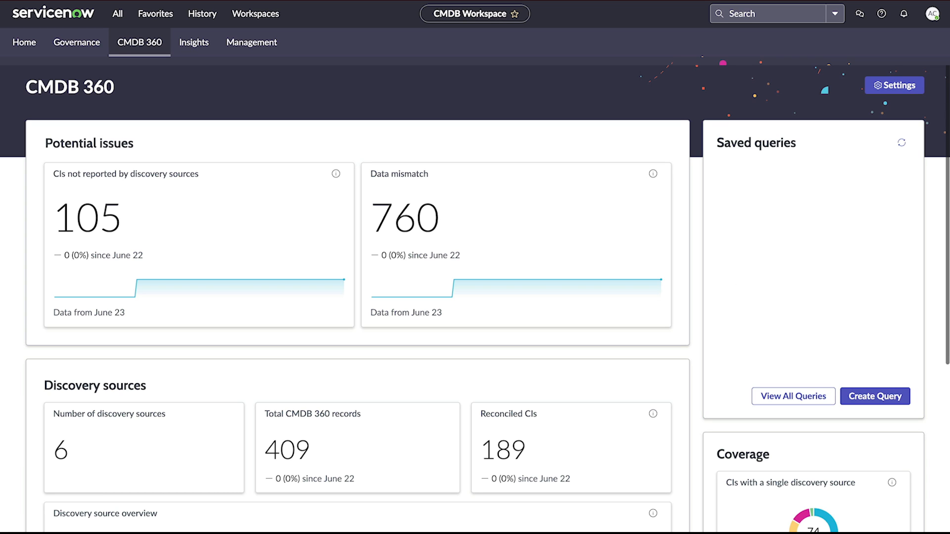
left_click(794, 396)
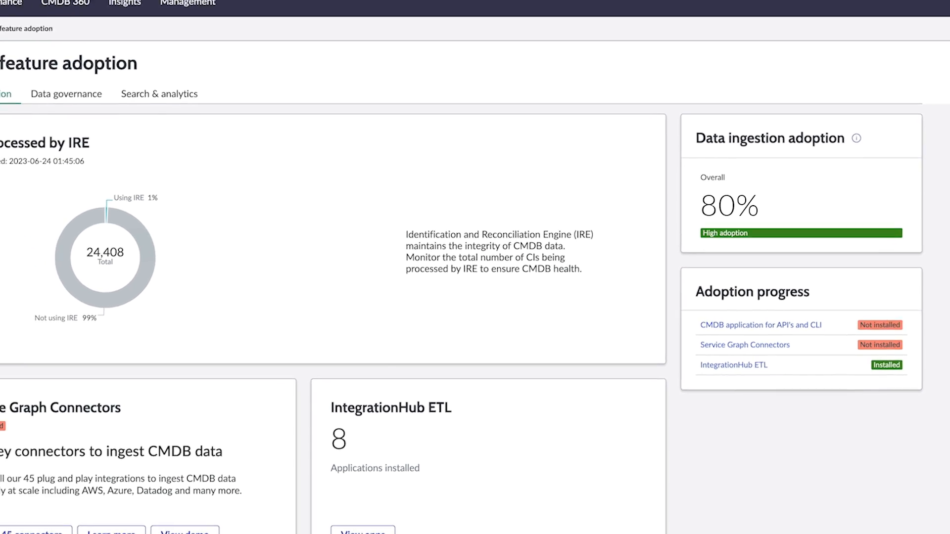
Step: Review Search & analytics adoption figures, then switch to the Management view of rejected and excluded CIs
left_click(158, 93)
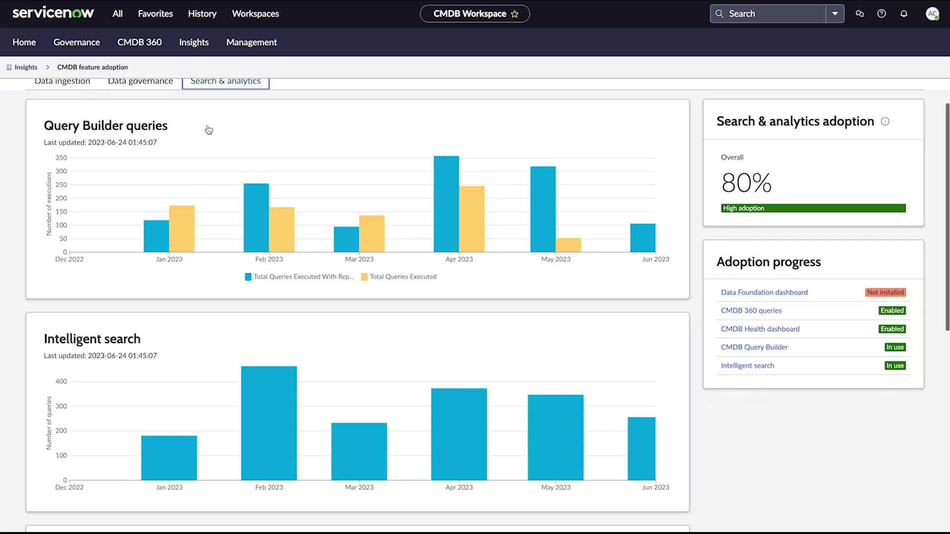
scroll("down", 3)
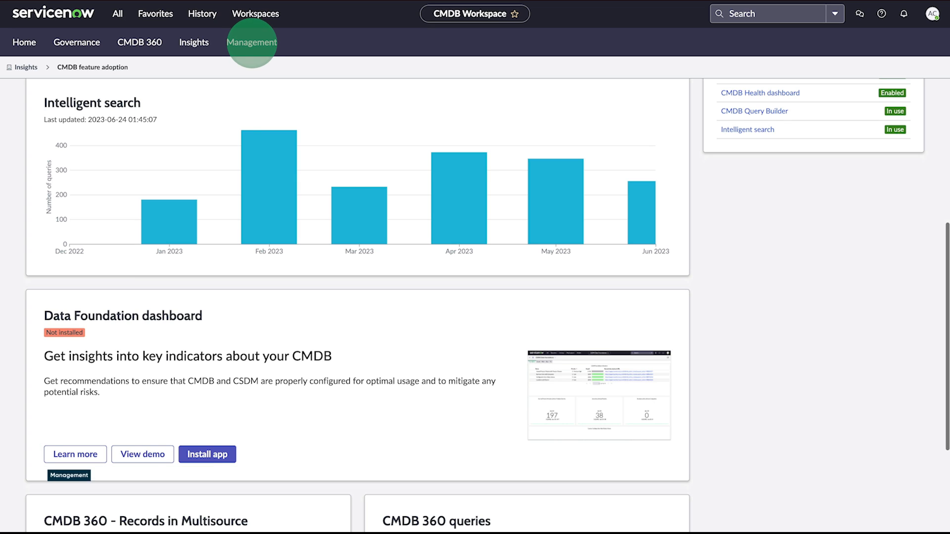
left_click(251, 42)
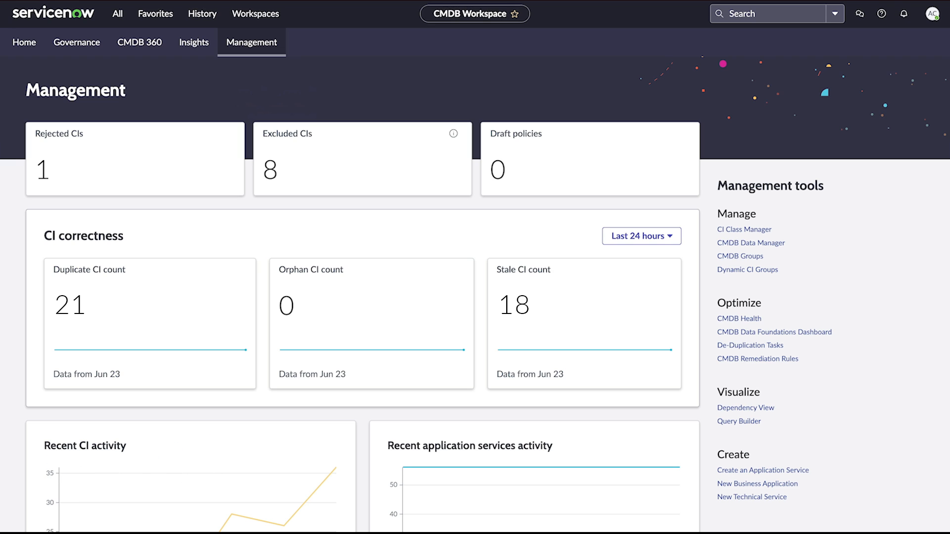
left_click(134, 164)
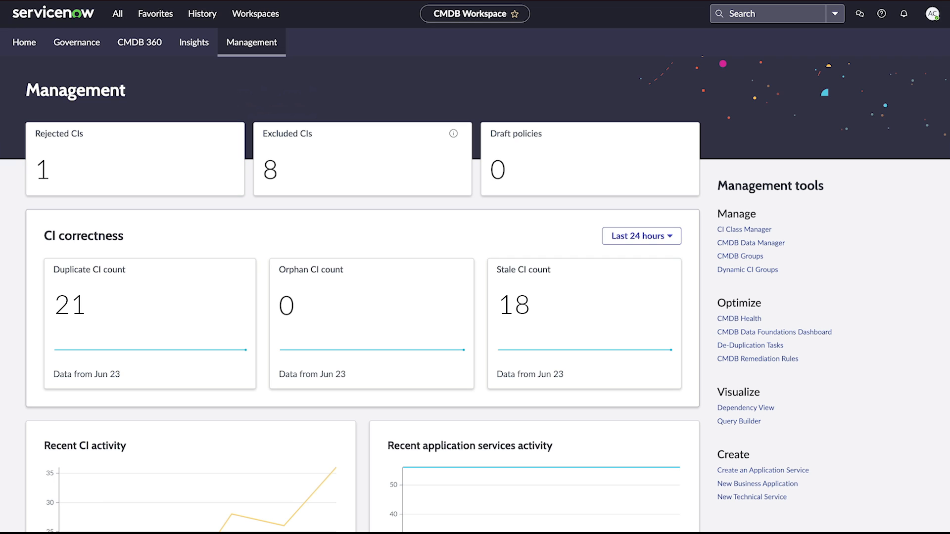
left_click(362, 163)
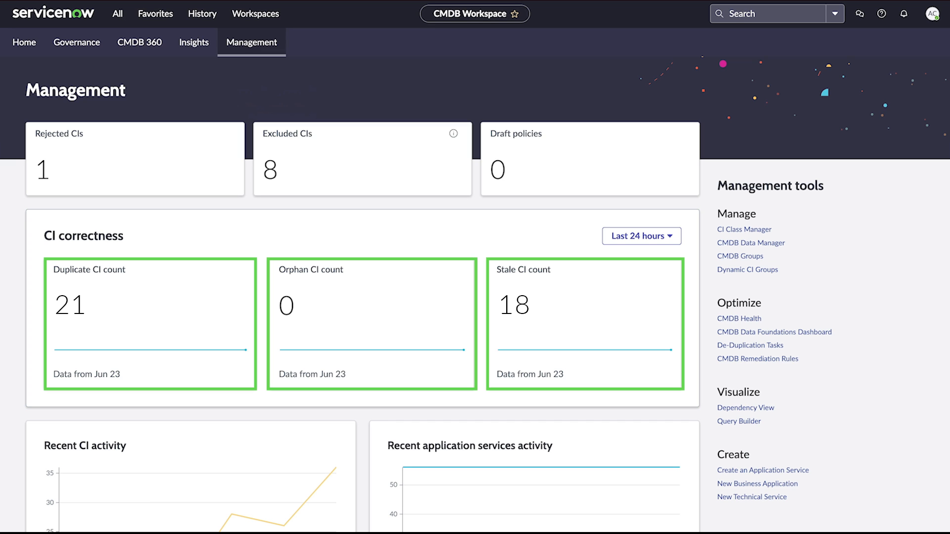
scroll("down", 3)
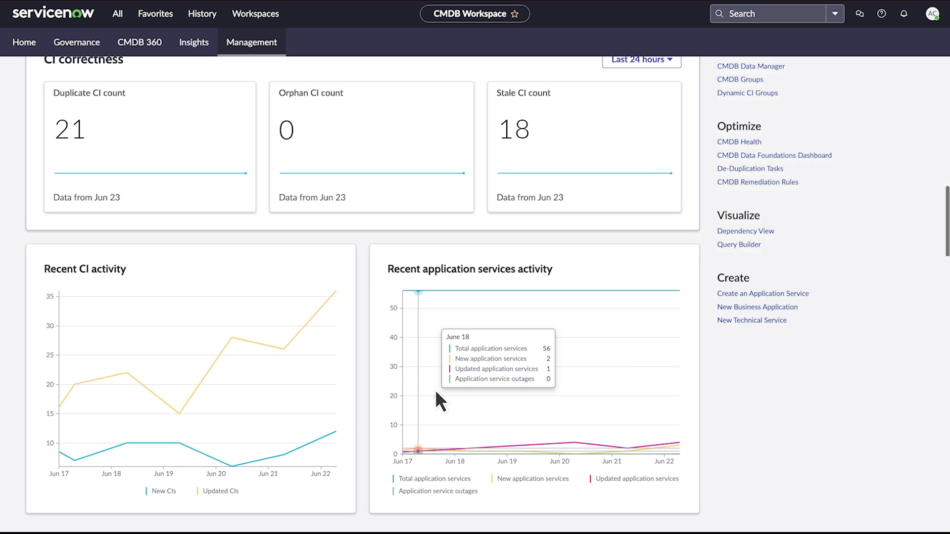
mouse_move(629, 394)
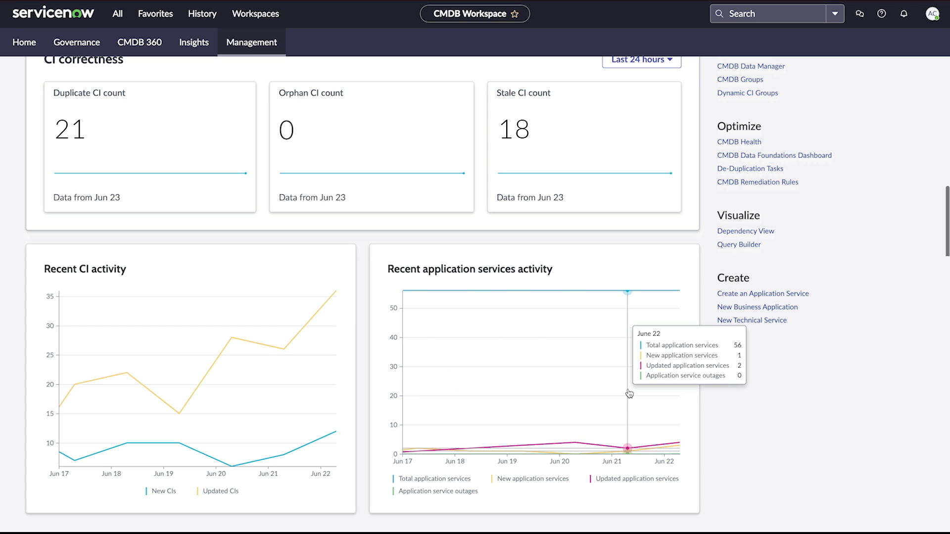